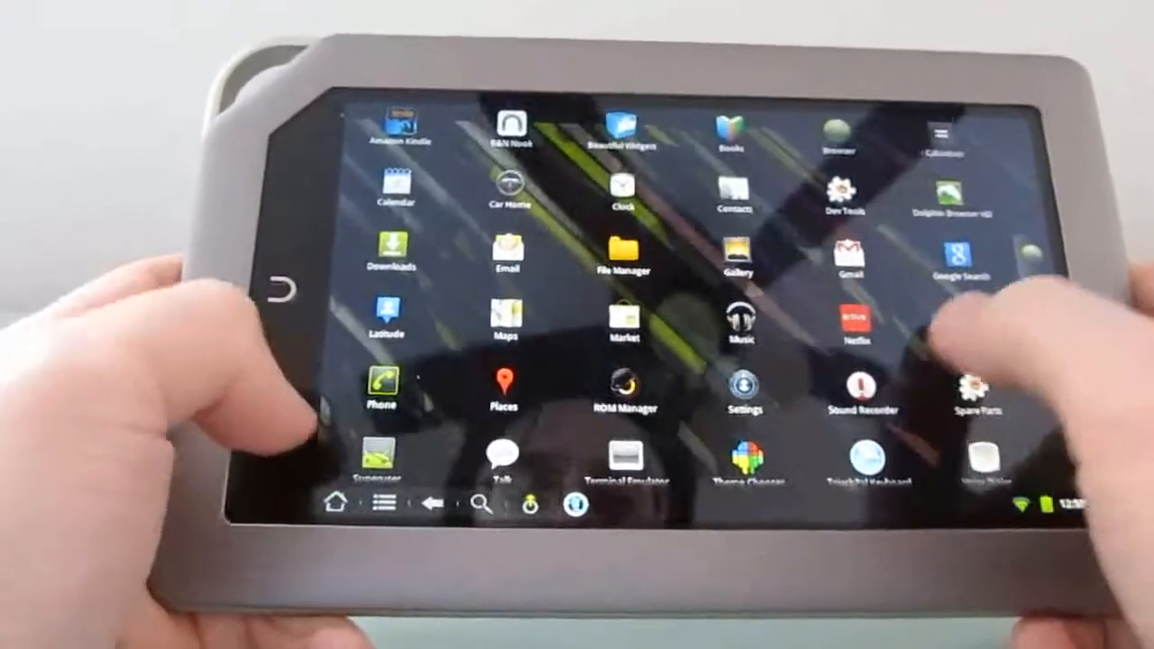
- Launch ROM Manager from the app drawer to reboot into recovery
scroll(down, 3)
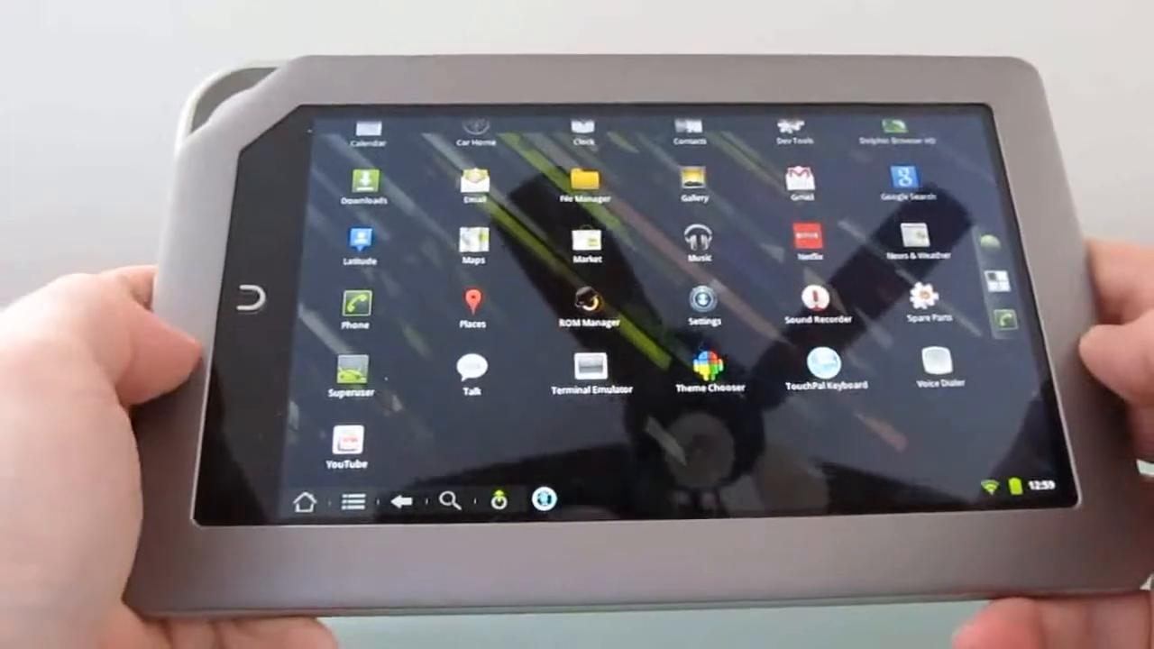
click(588, 303)
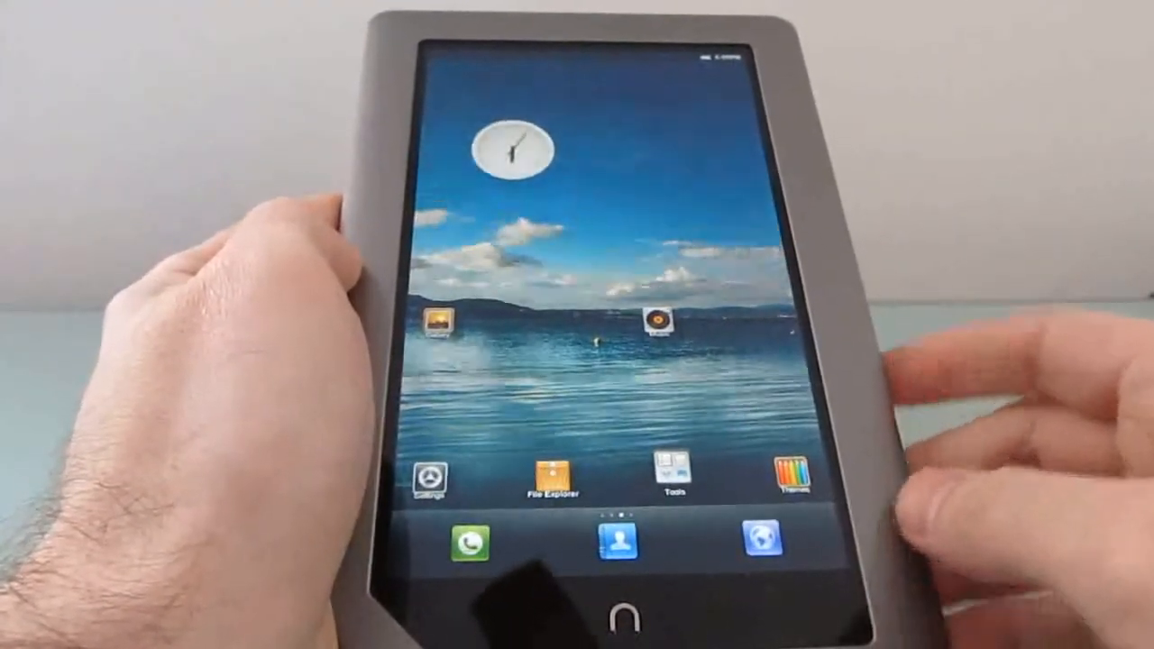
scroll(left, 3)
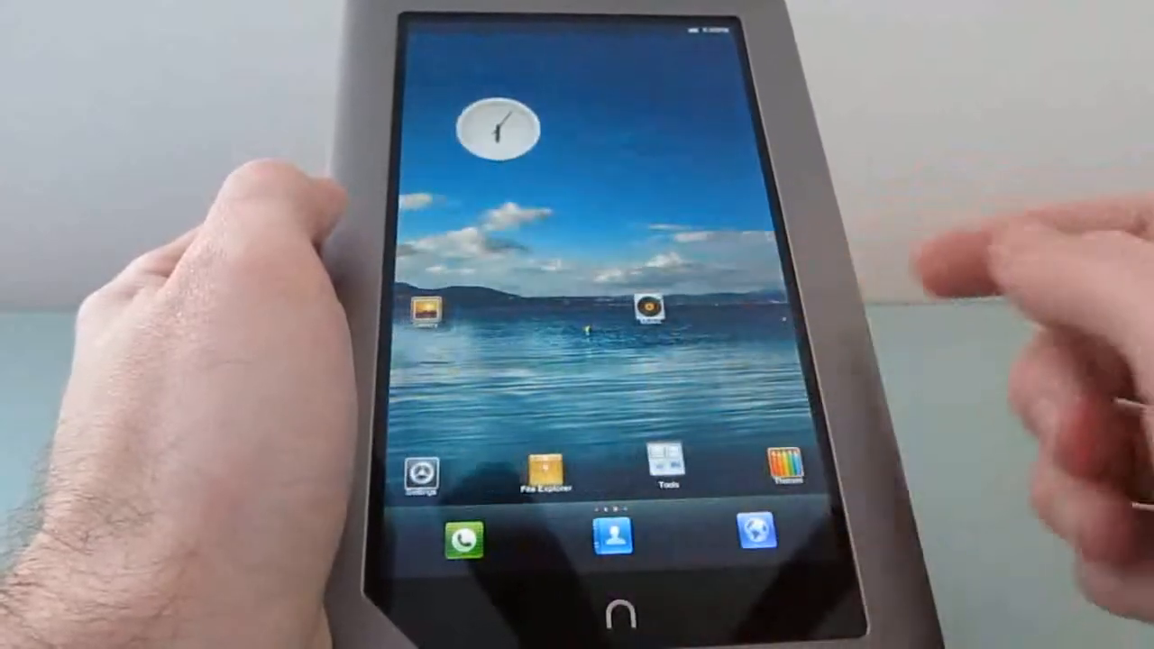
scroll(left, 3)
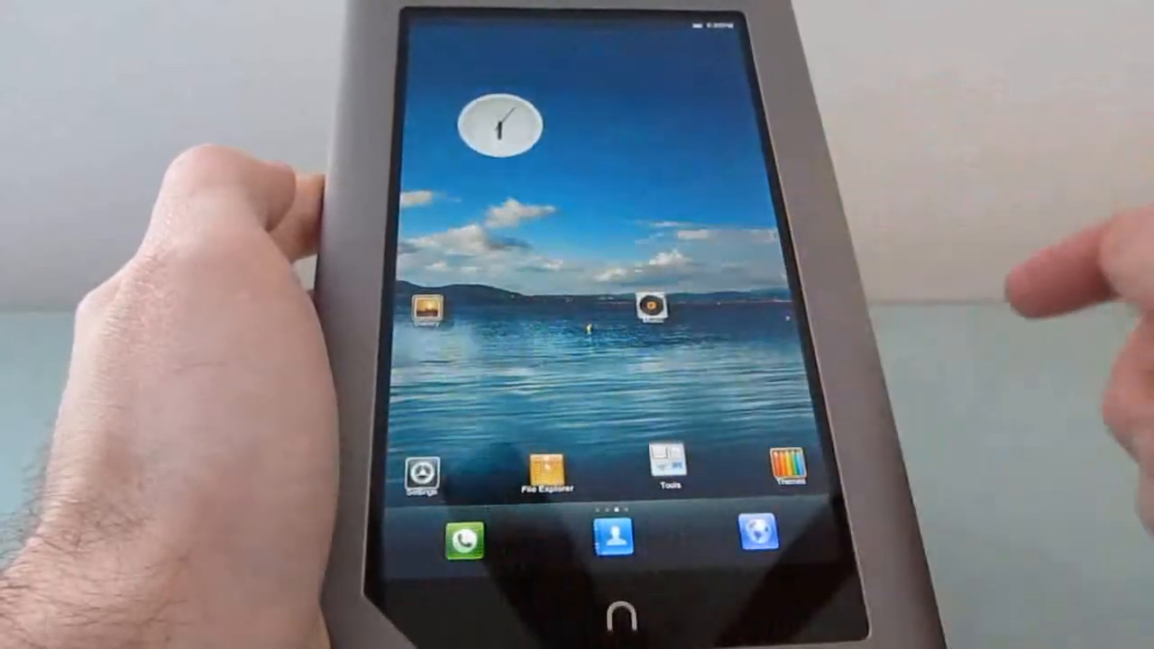
- Launch MIUI system Settings from the home screen icon
click(418, 473)
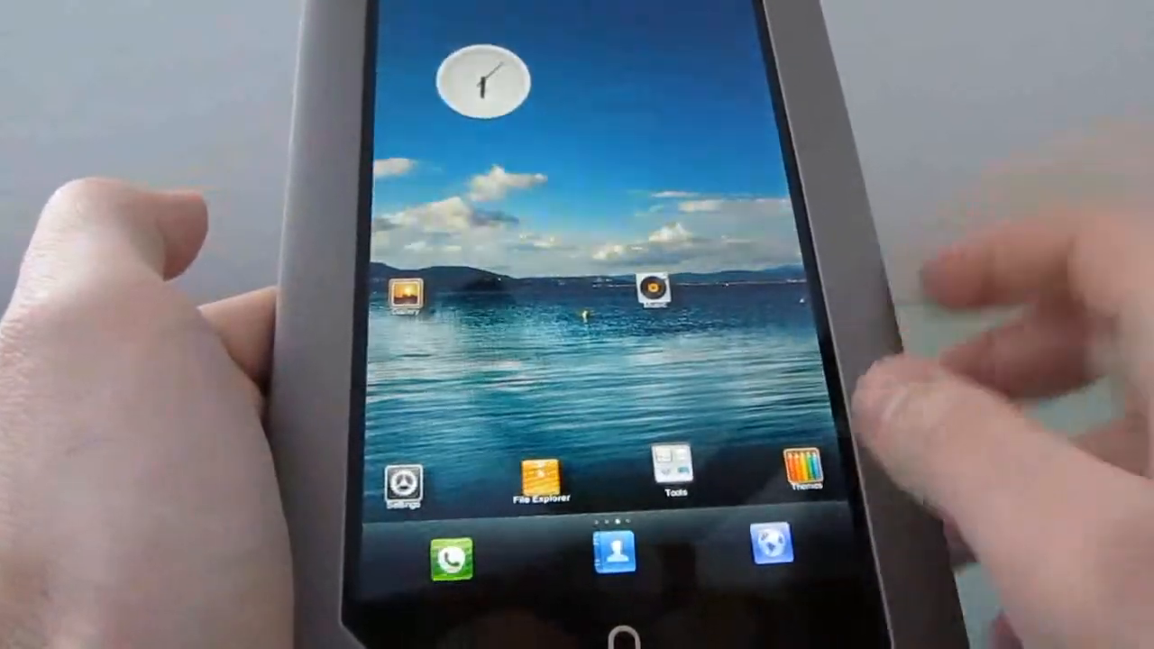
- Swipe to the adjacent MIUI home page
scroll(left, 3)
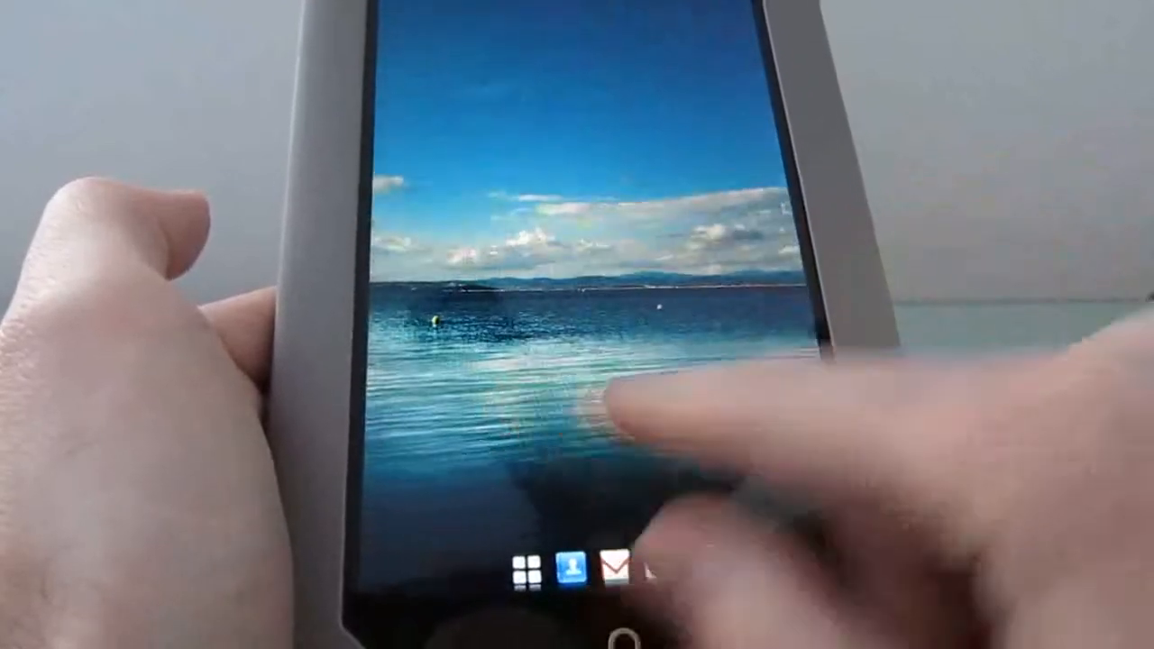
- View the installed apps (Gmail, Market, Gallery) in the drawer, then return home
click(521, 566)
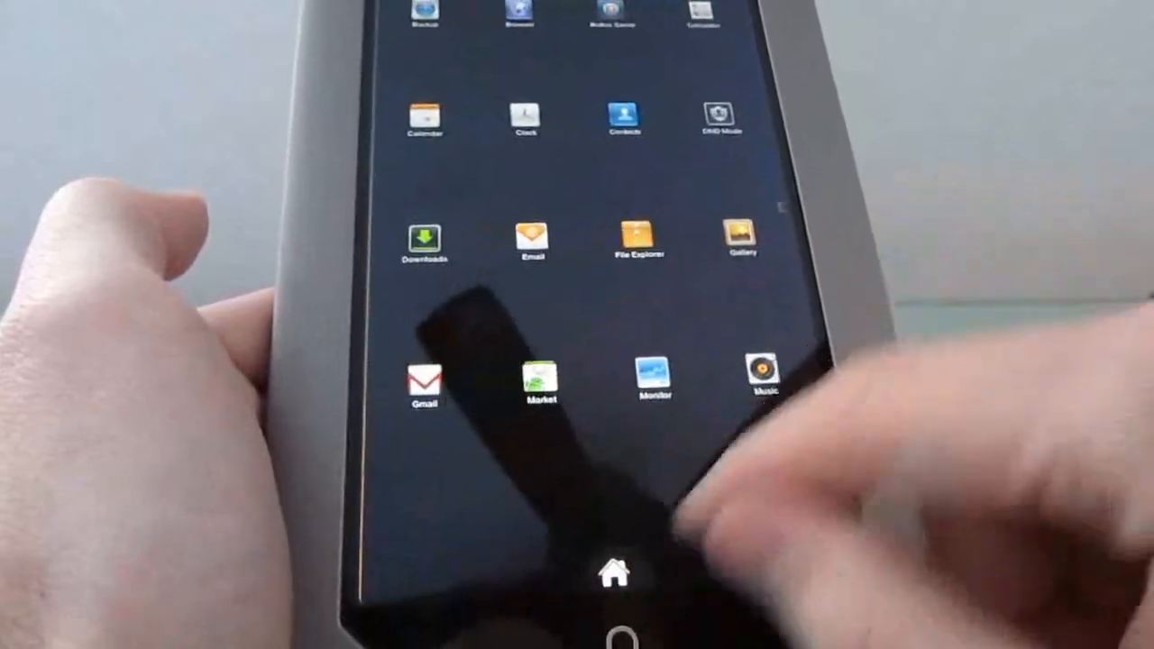
click(616, 569)
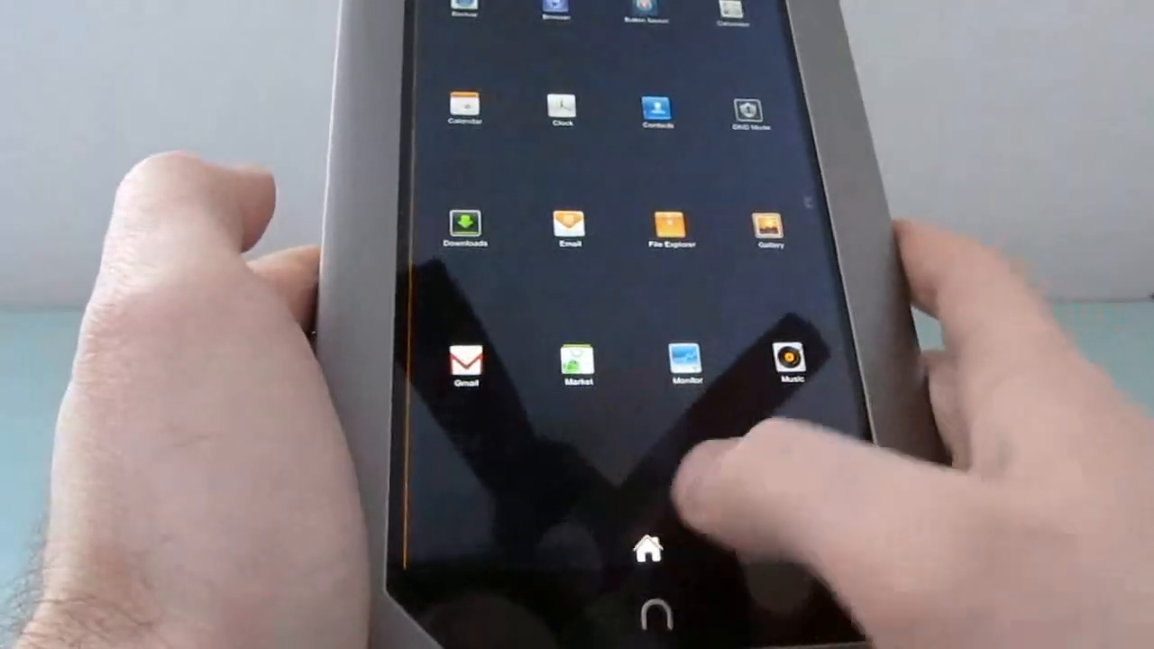
click(648, 549)
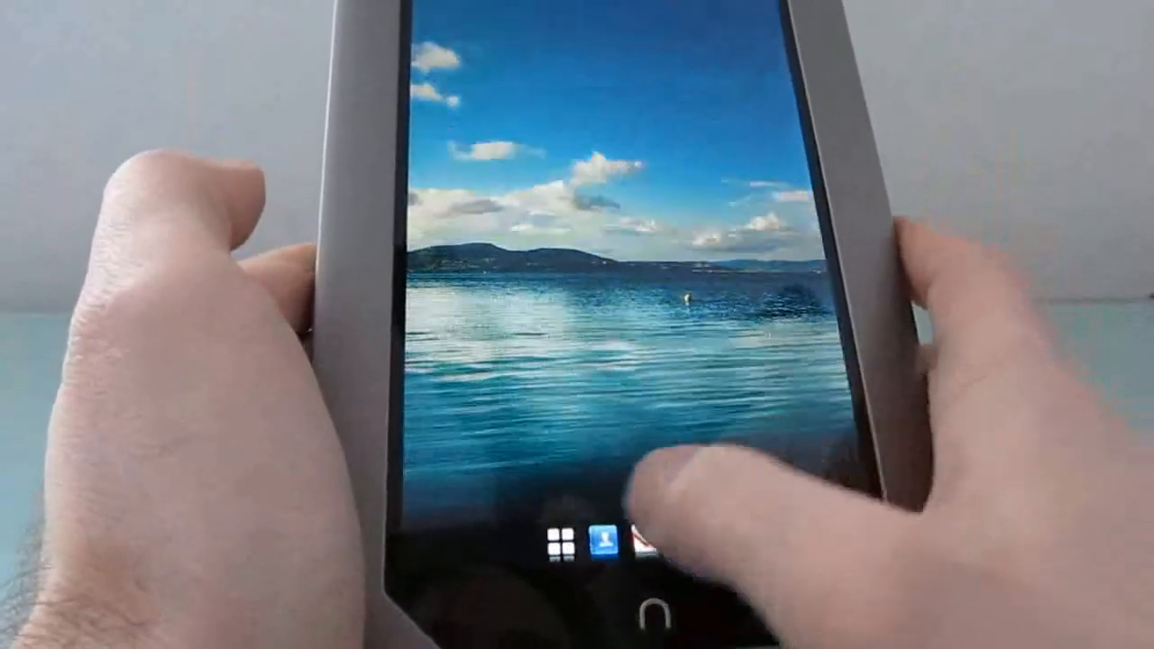